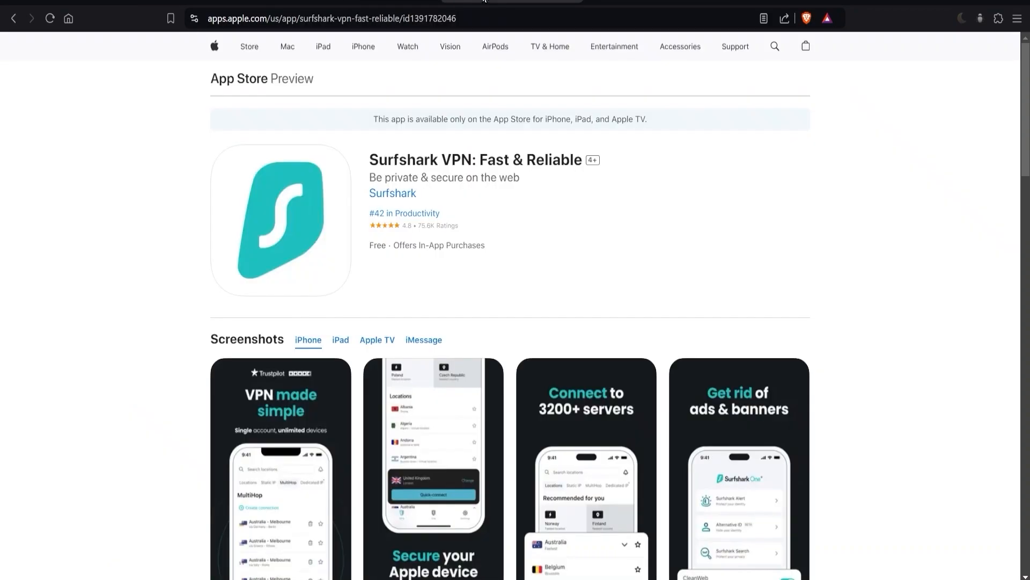
{"action": "mouse_move", "coordinate": [579, 247]}
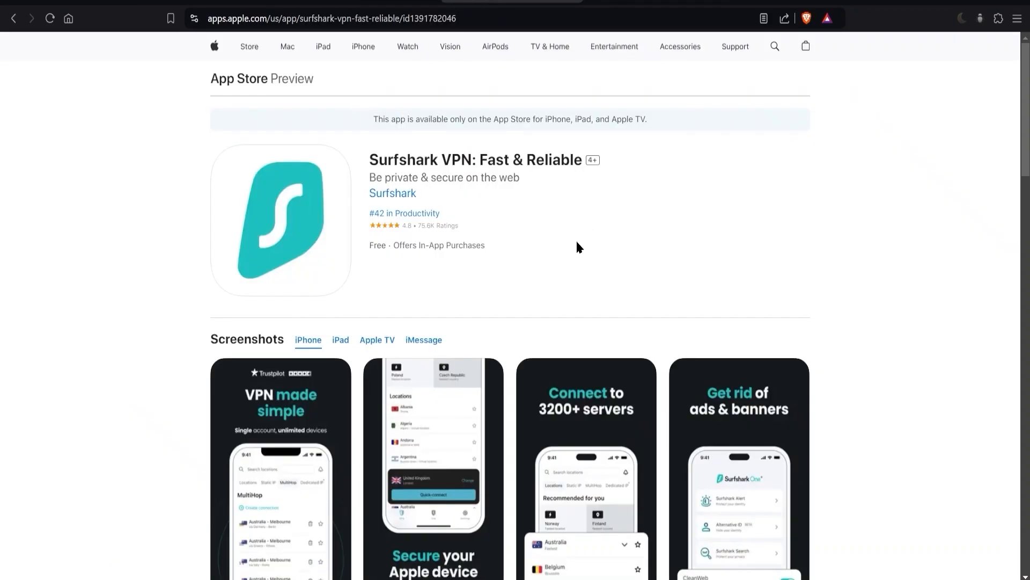
{"action": "mouse_move", "coordinate": [569, 247]}
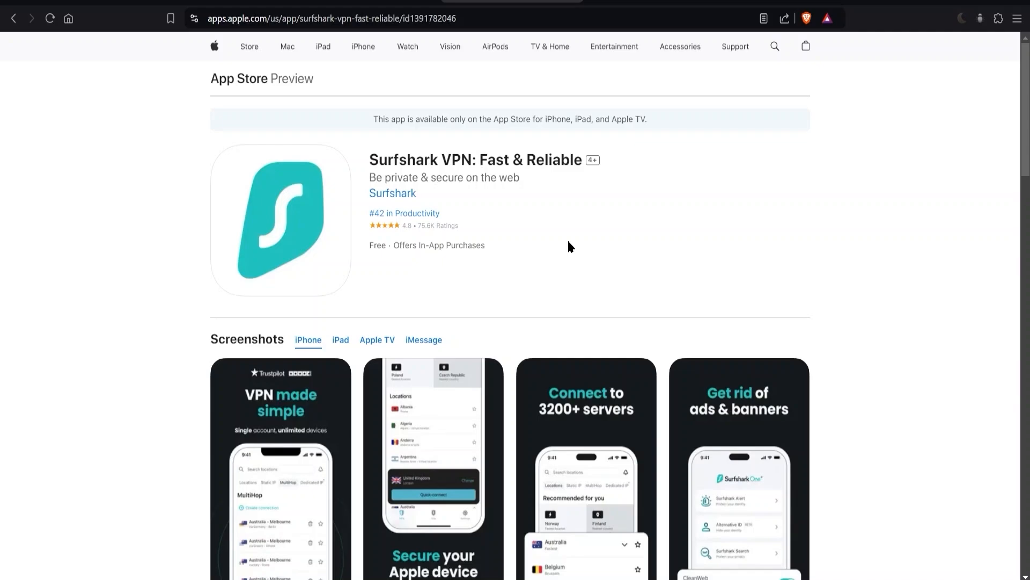
{"action": "mouse_move", "coordinate": [536, 244]}
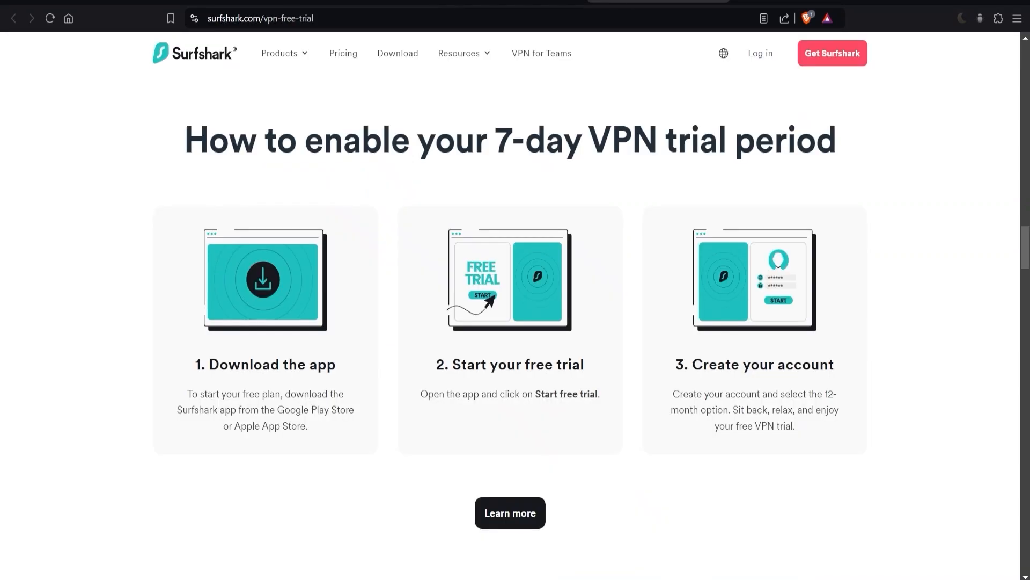
{"action": "mouse_move", "coordinate": [532, 184]}
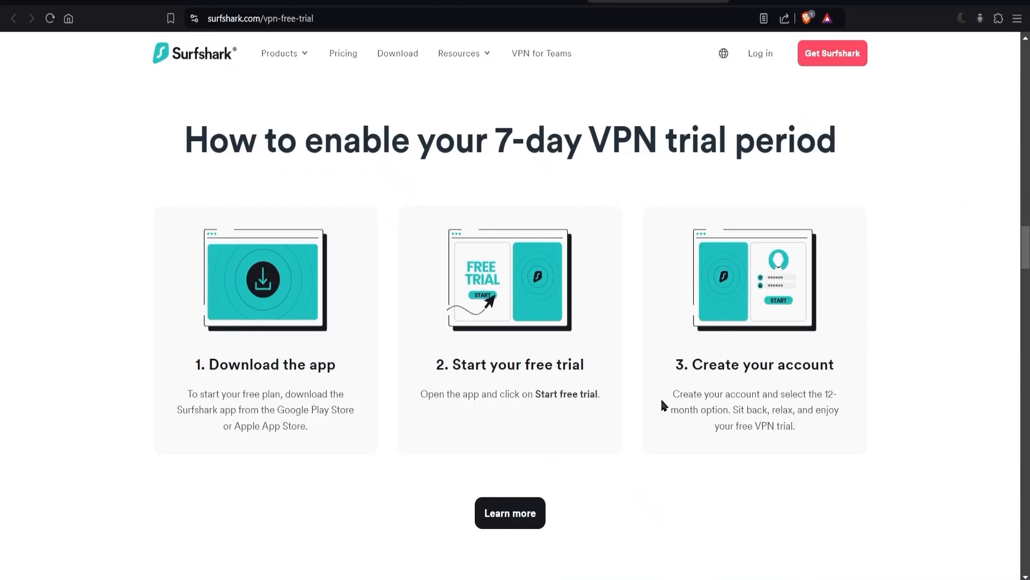
{"action": "mouse_move", "coordinate": [824, 486]}
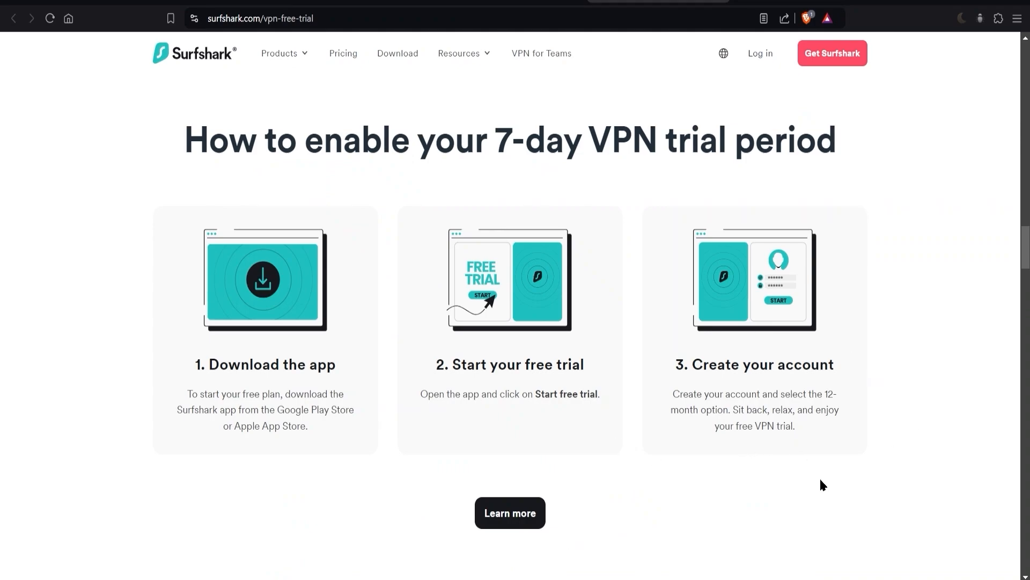
{"action": "mouse_move", "coordinate": [870, 242]}
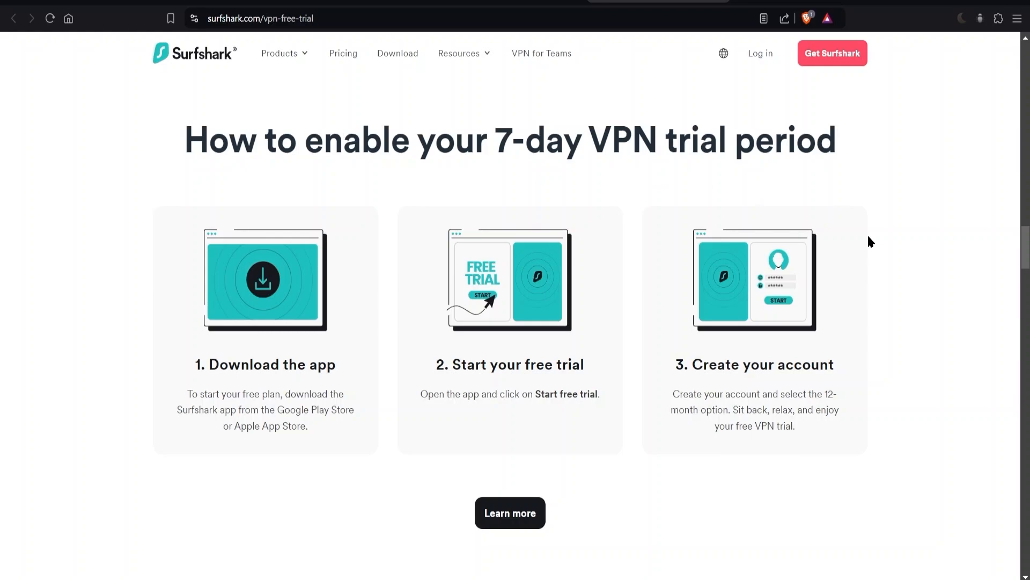
{"action": "mouse_move", "coordinate": [891, 339]}
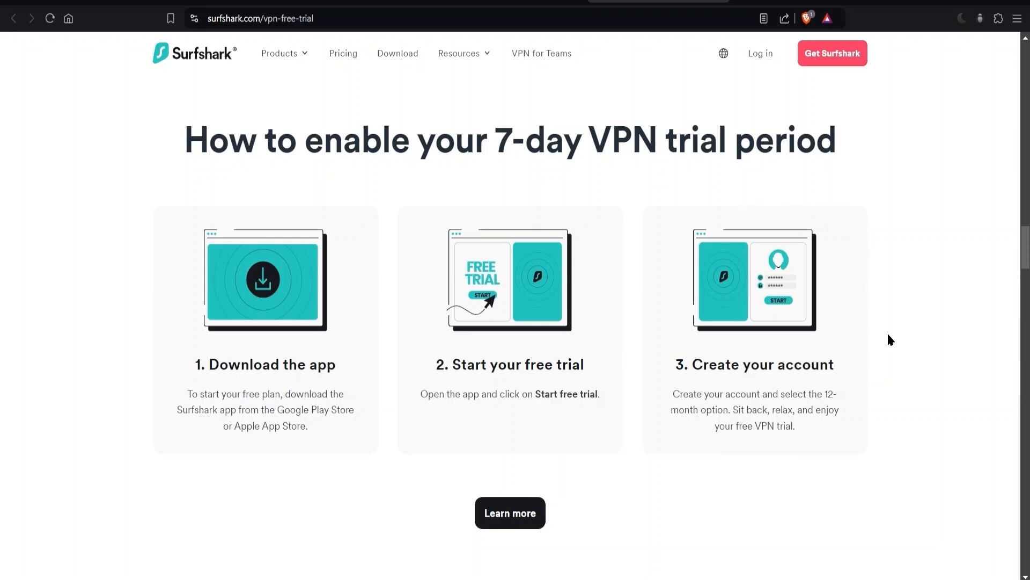
{"action": "mouse_move", "coordinate": [851, 405]}
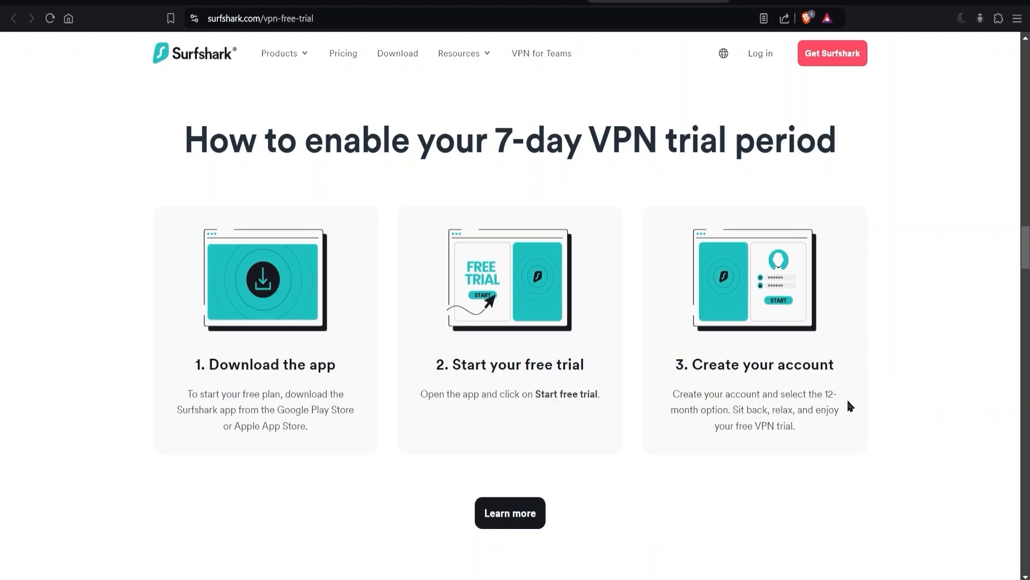
{"action": "mouse_move", "coordinate": [856, 405]}
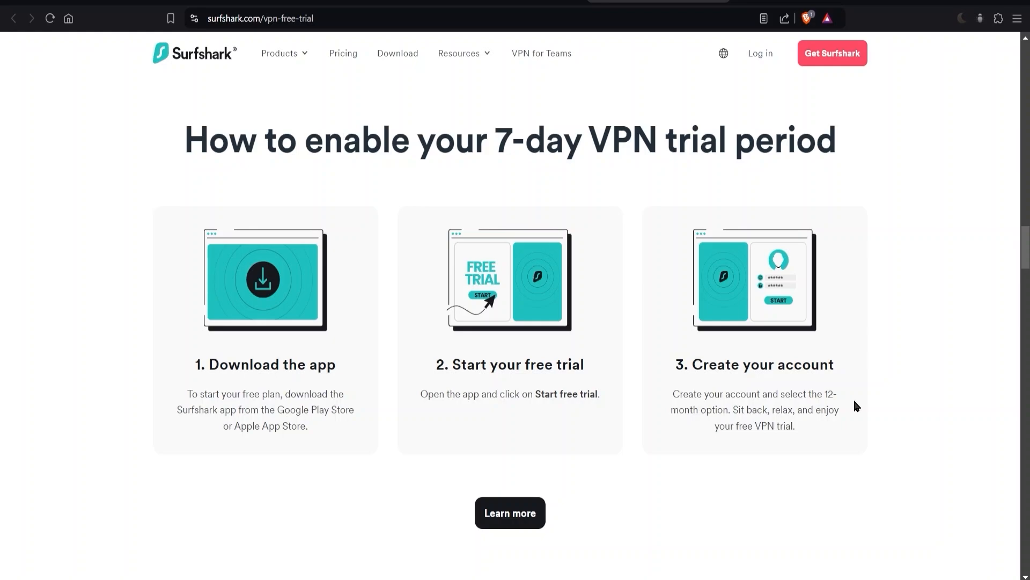
{"action": "mouse_move", "coordinate": [870, 376]}
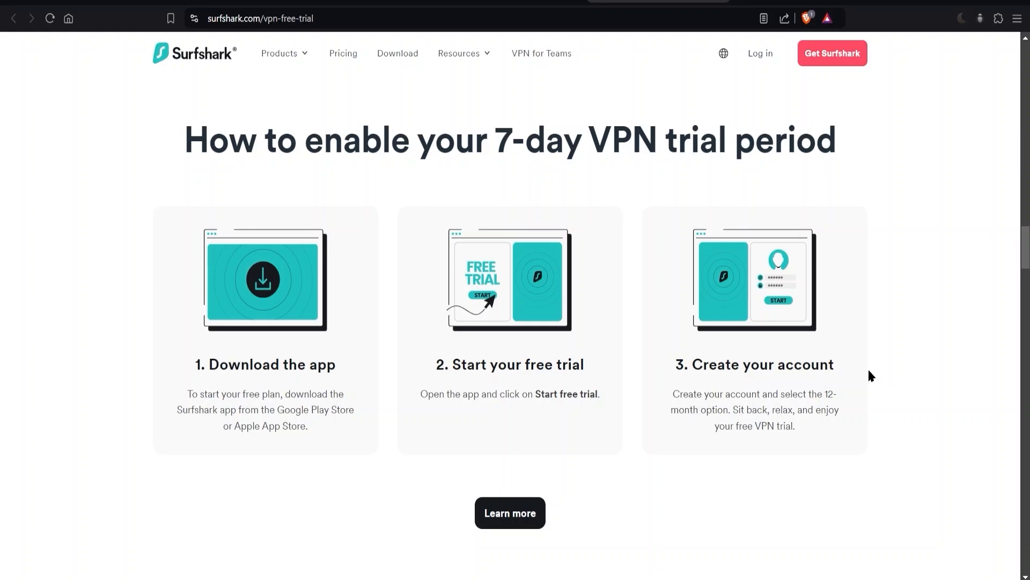
{"action": "mouse_move", "coordinate": [695, 178]}
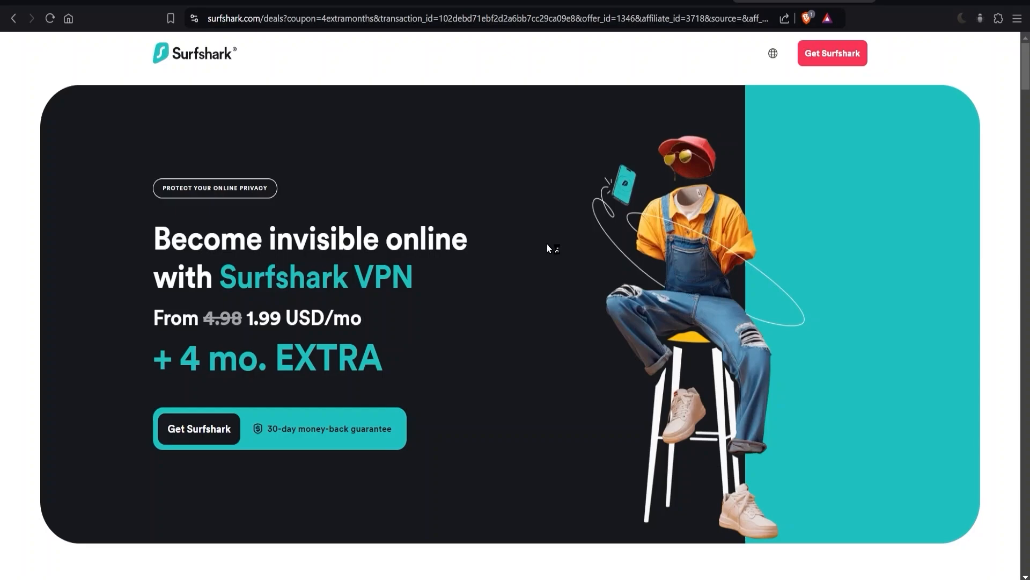
{"action": "mouse_move", "coordinate": [356, 501]}
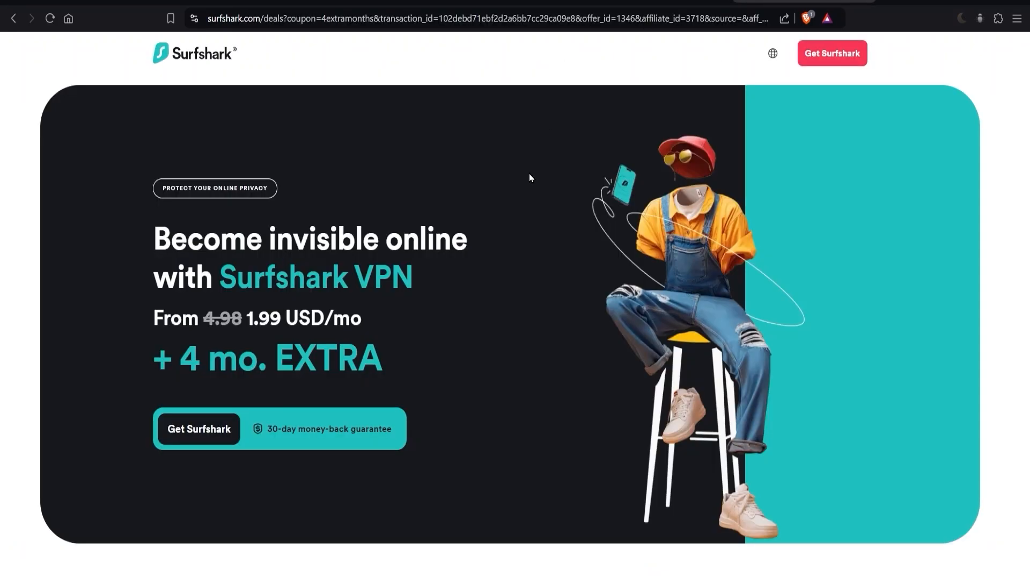
{"action": "mouse_move", "coordinate": [544, 191]}
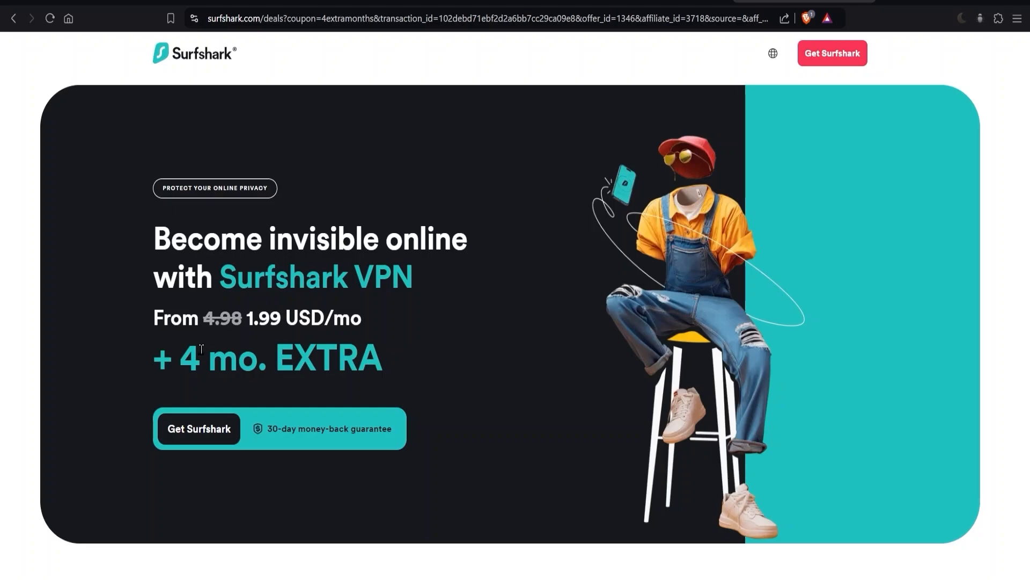
{"action": "mouse_move", "coordinate": [558, 298]}
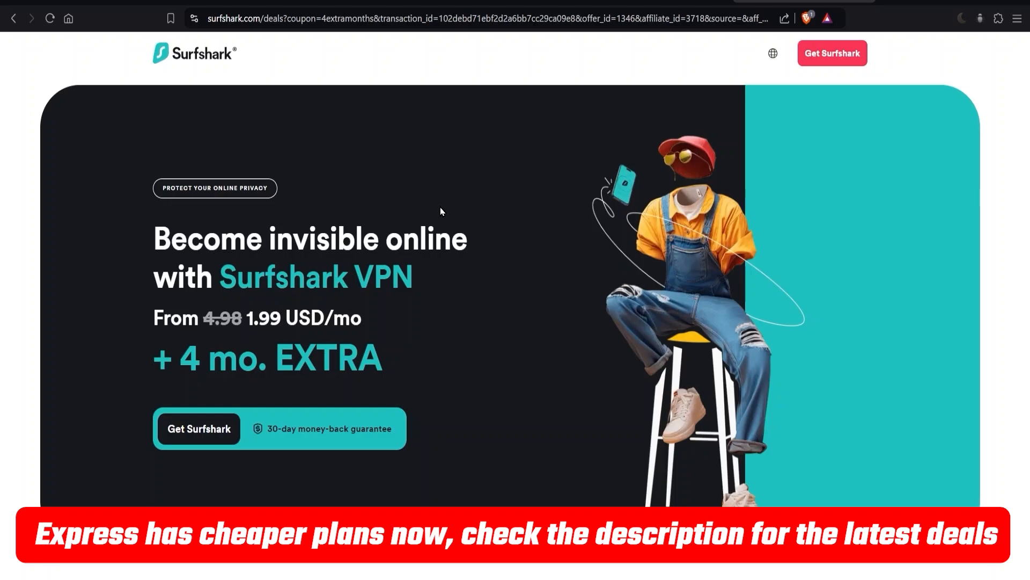
{"action": "mouse_move", "coordinate": [366, 367]}
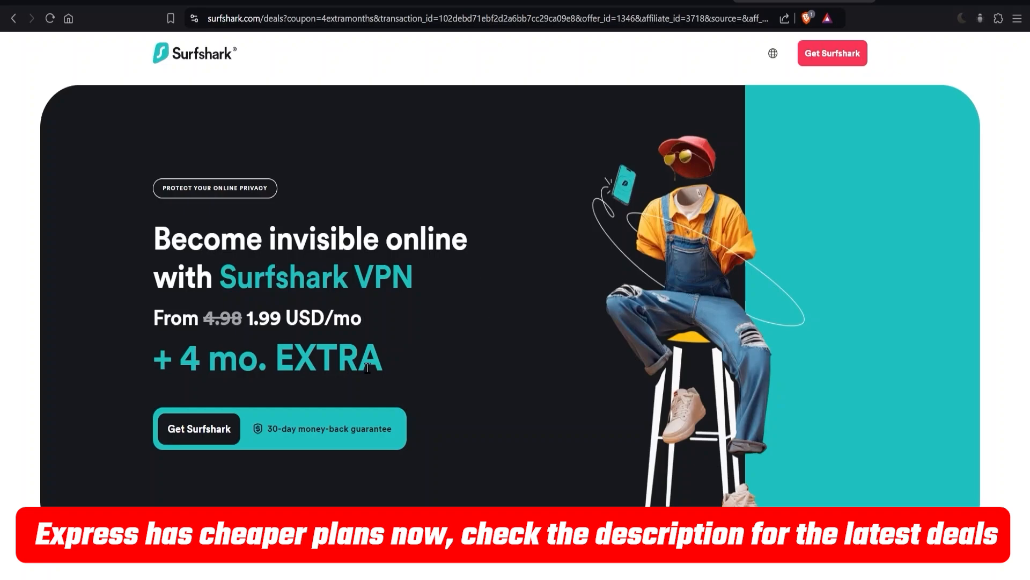
{"action": "mouse_move", "coordinate": [433, 343]}
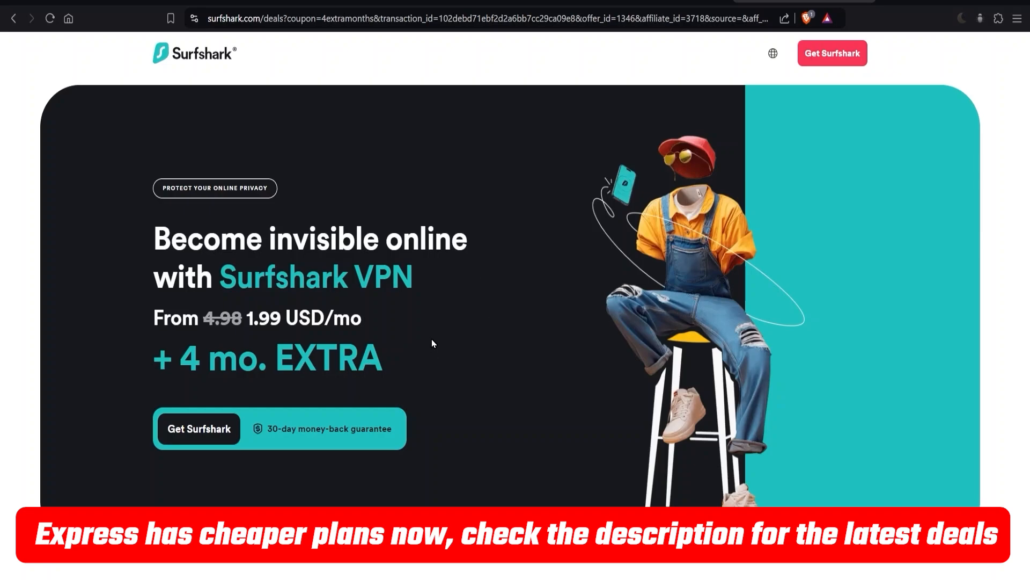
{"action": "mouse_move", "coordinate": [439, 343]}
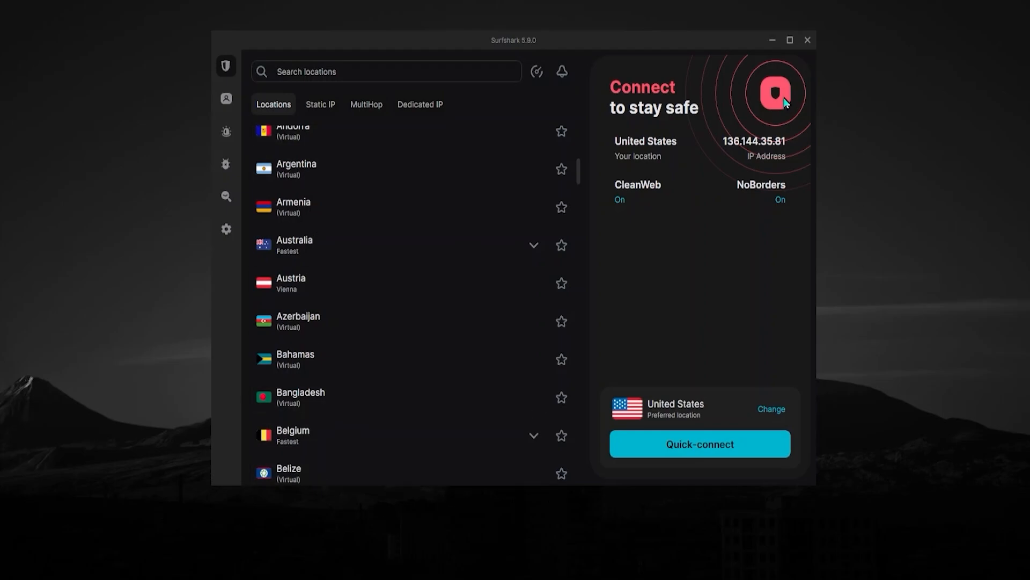
{"action": "mouse_move", "coordinate": [555, 54]}
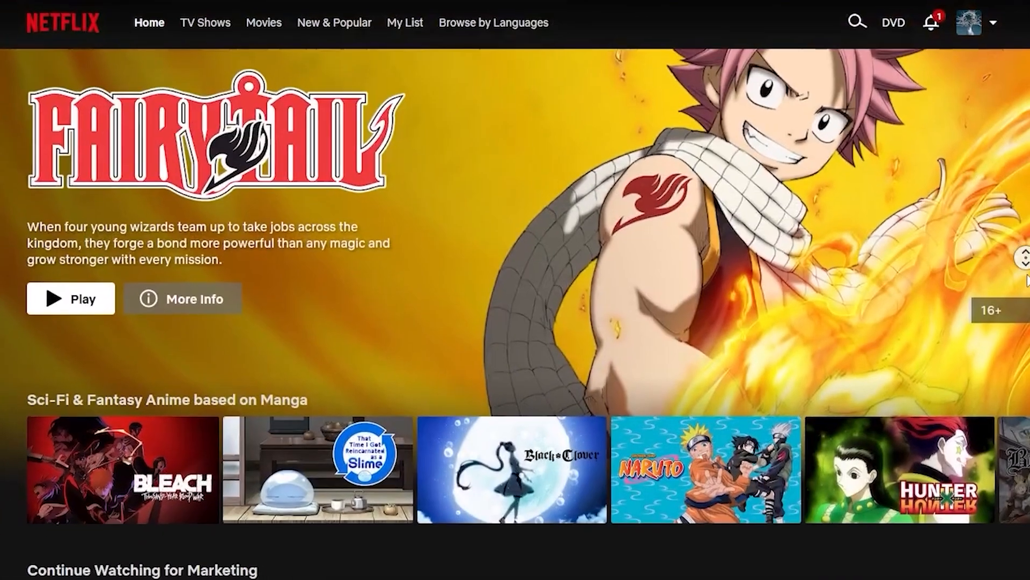
{"action": "scroll", "scroll_direction": "down", "scroll_amount": 3}
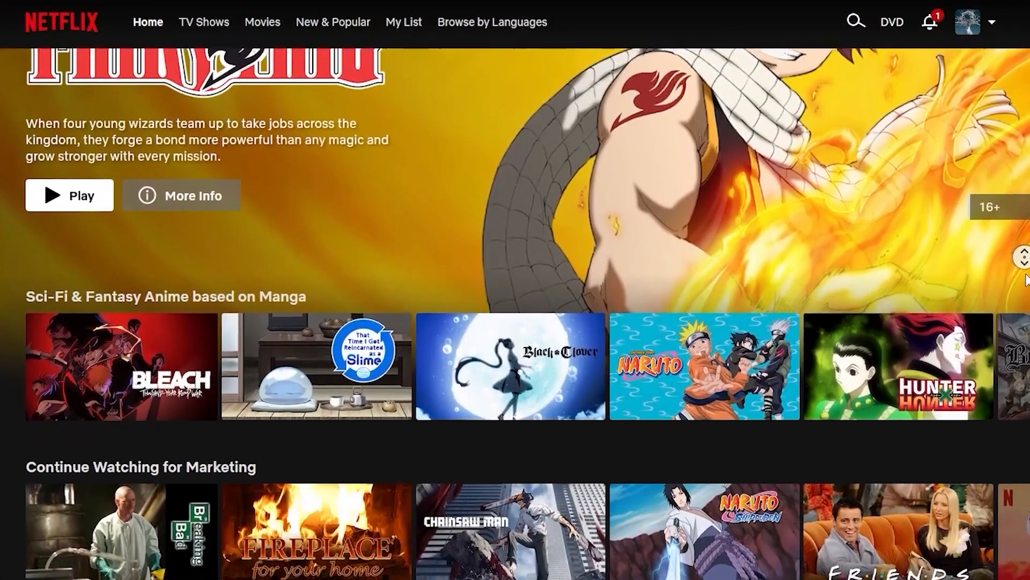
{"action": "scroll", "scroll_direction": "down", "scroll_amount": 3}
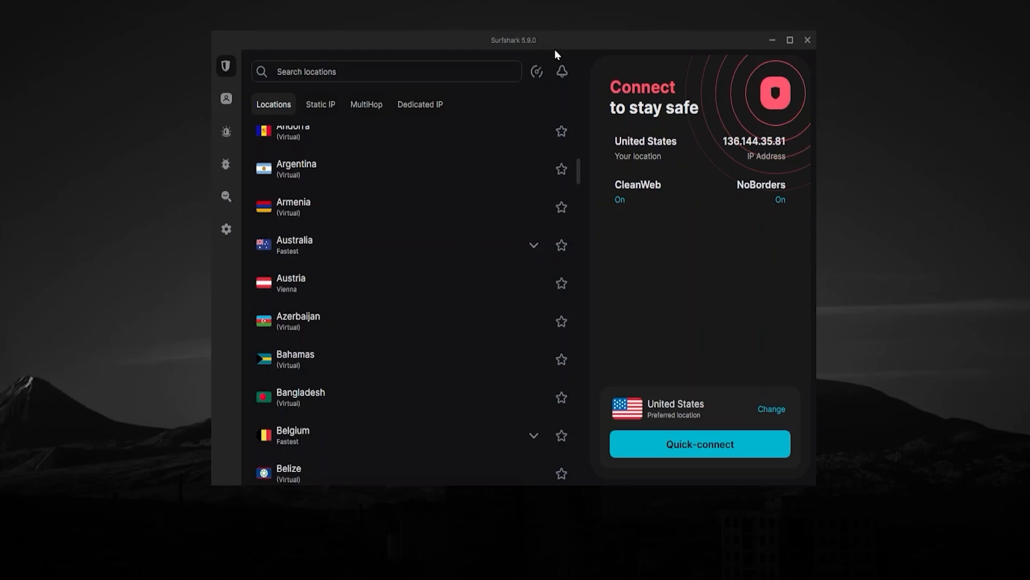
{"action": "mouse_move", "coordinate": [525, 62]}
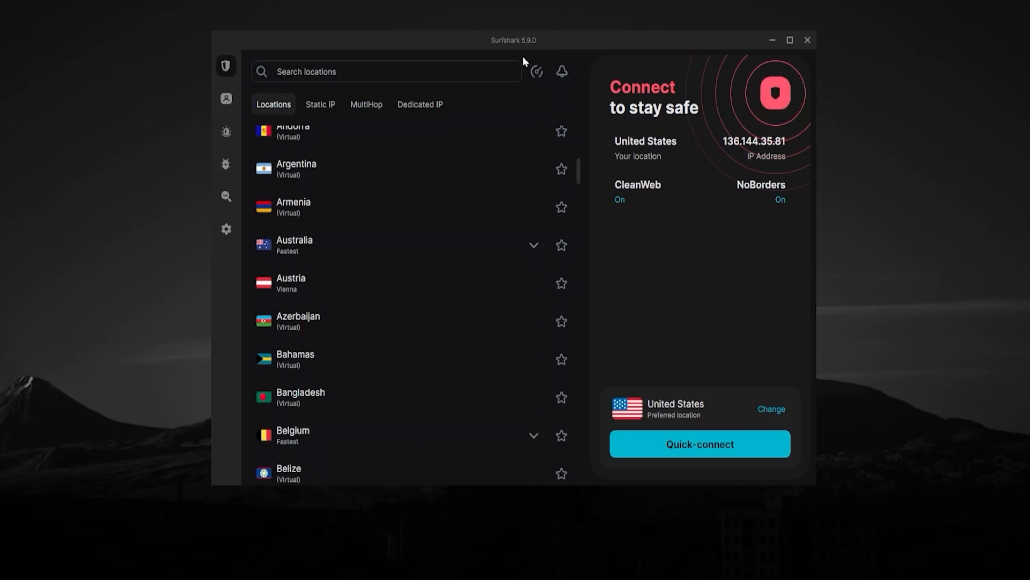
{"action": "mouse_move", "coordinate": [772, 41]}
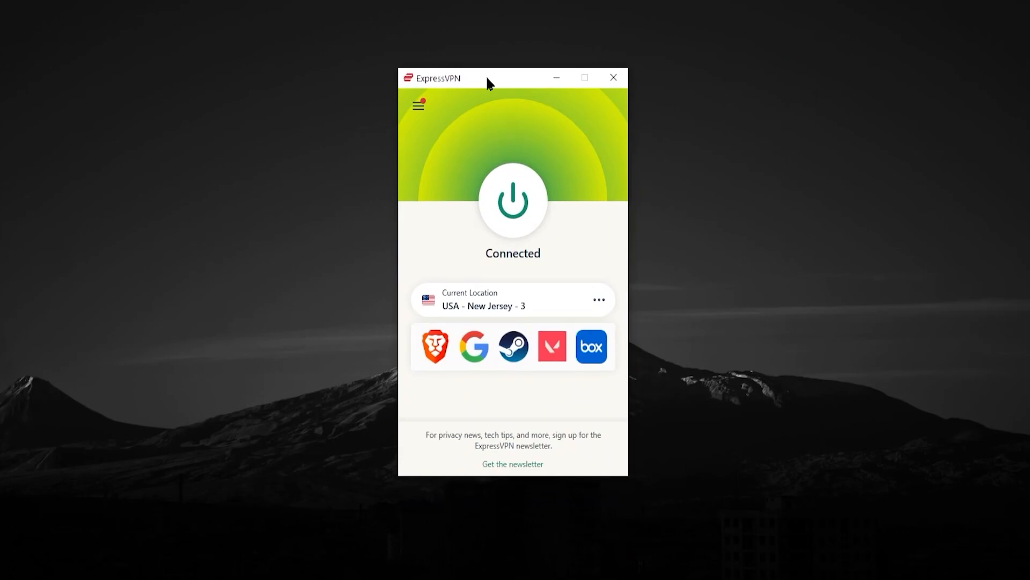
{"action": "left_click", "coordinate": [598, 300]}
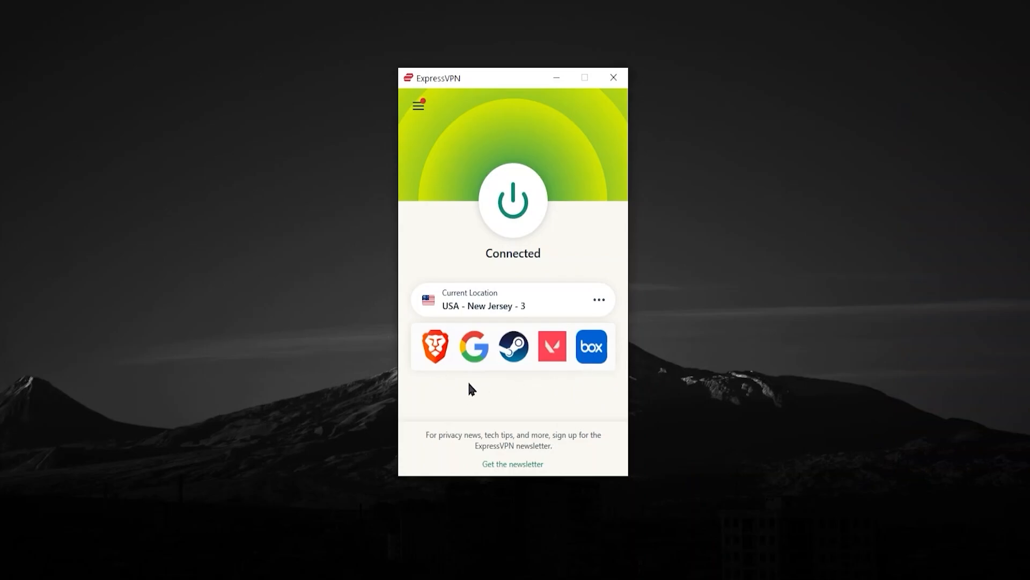
{"action": "mouse_move", "coordinate": [492, 398]}
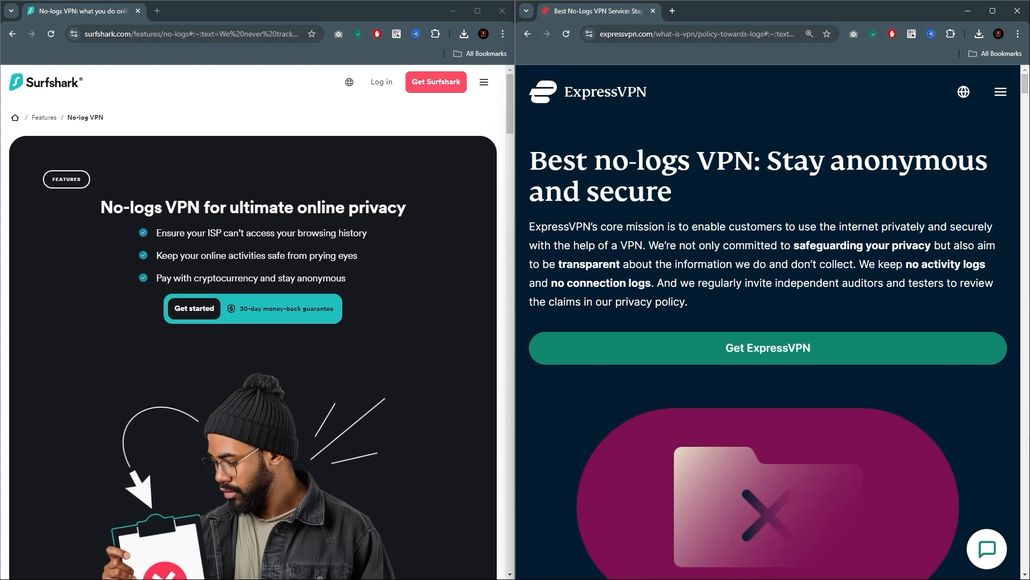
- Scroll through both providers' no-logs audit articles, ending on ExpressVPN's chronological third-party audit list
{"action": "scroll", "scroll_direction": "down", "scroll_amount": 3}
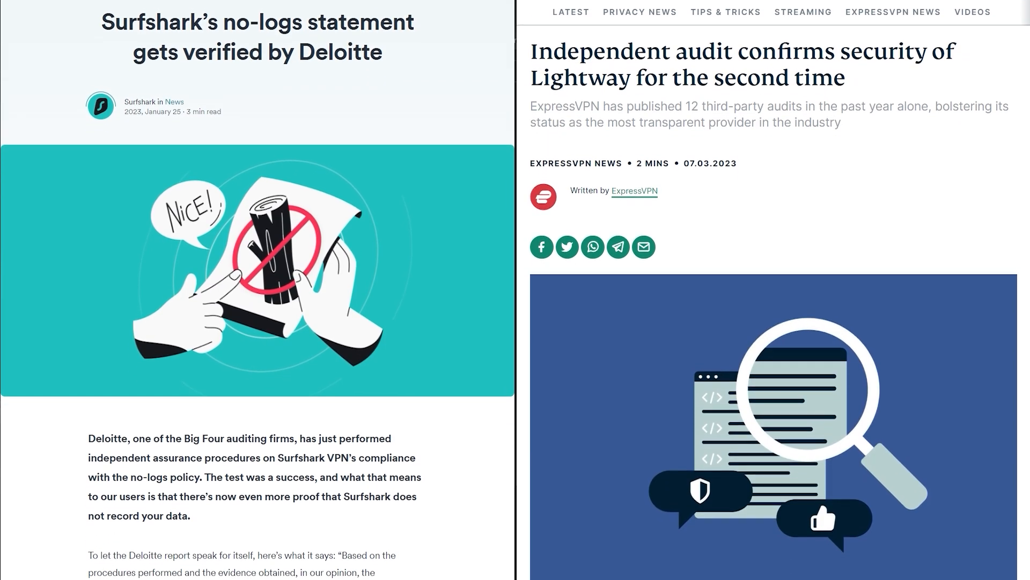
{"action": "scroll", "scroll_direction": "down", "scroll_amount": 3}
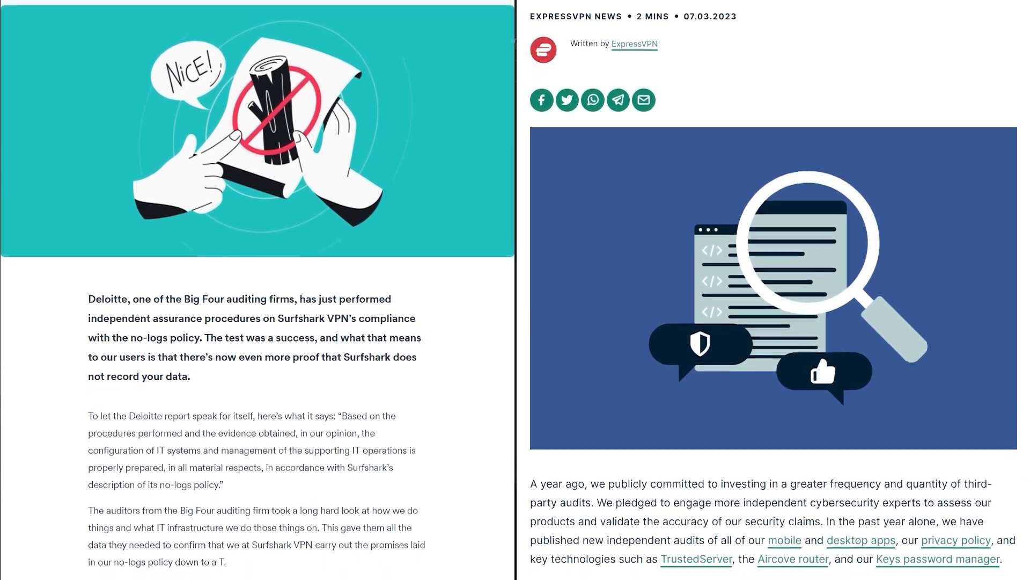
{"action": "scroll", "scroll_direction": "down", "scroll_amount": 3}
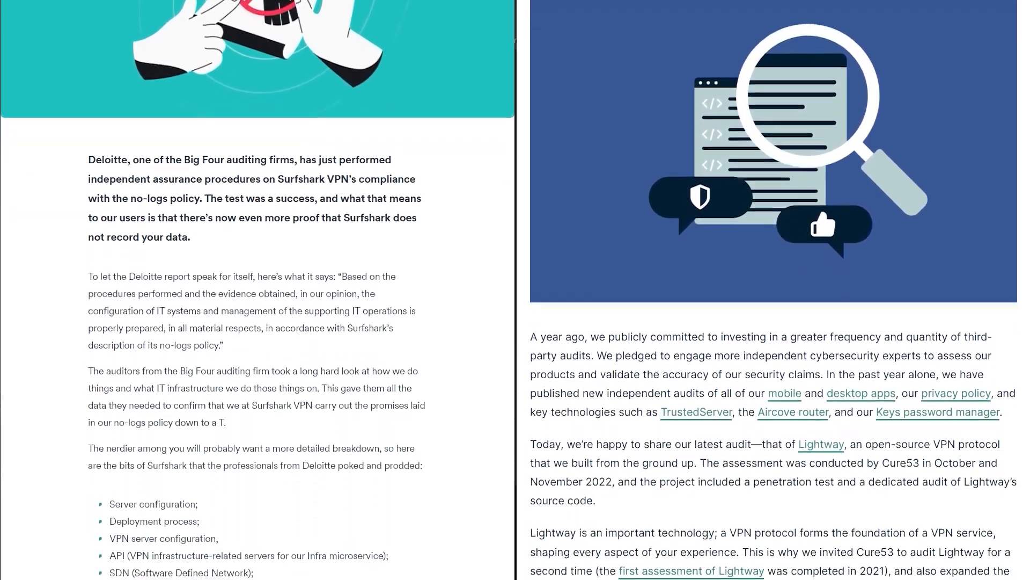
{"action": "scroll", "scroll_direction": "down", "scroll_amount": 3}
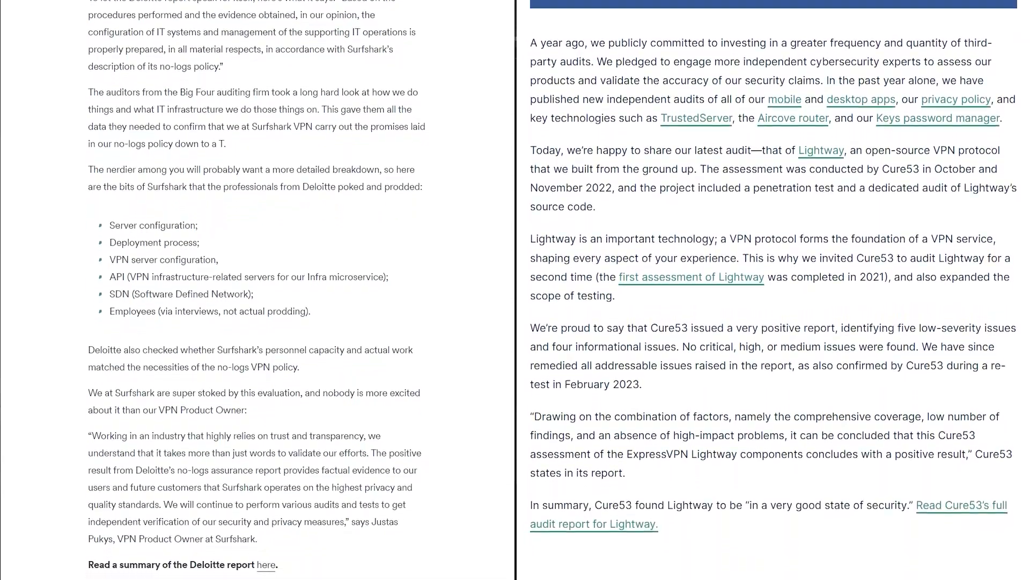
{"action": "scroll", "scroll_direction": "down", "scroll_amount": 3}
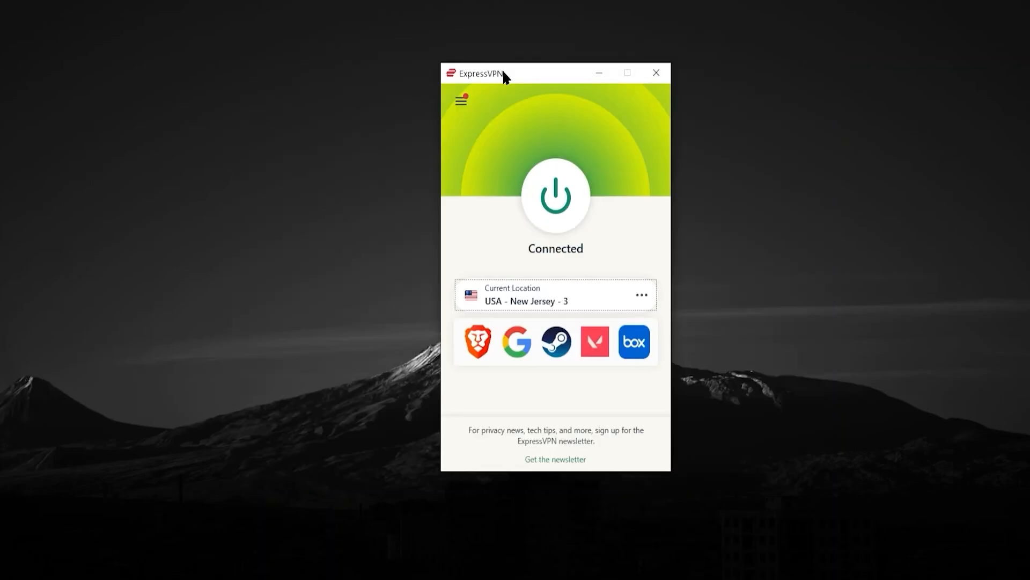
{"action": "left_click_drag", "start_coordinate": [505, 73], "coordinate": [495, 76]}
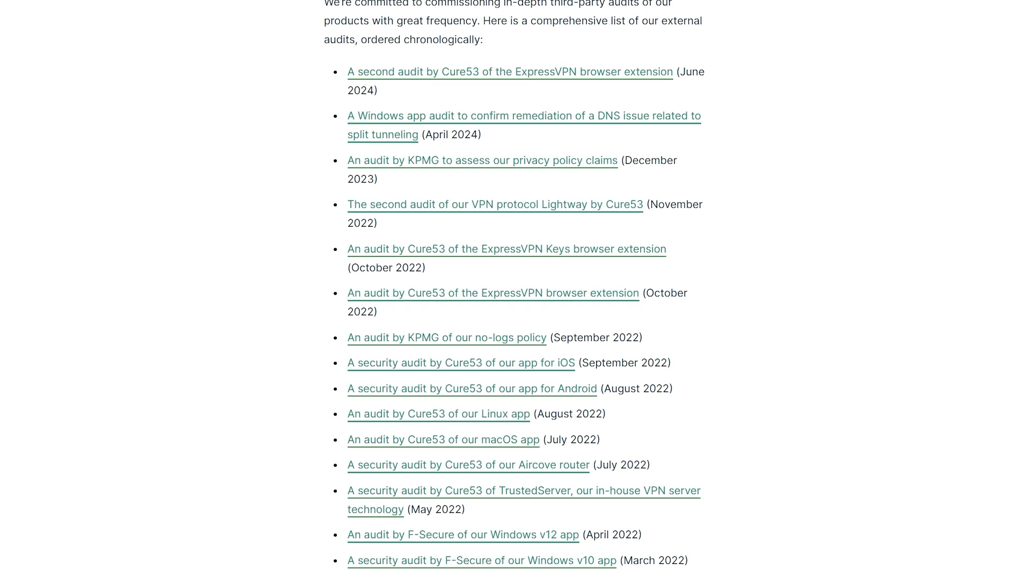
{"action": "scroll", "scroll_direction": "down", "scroll_amount": 3}
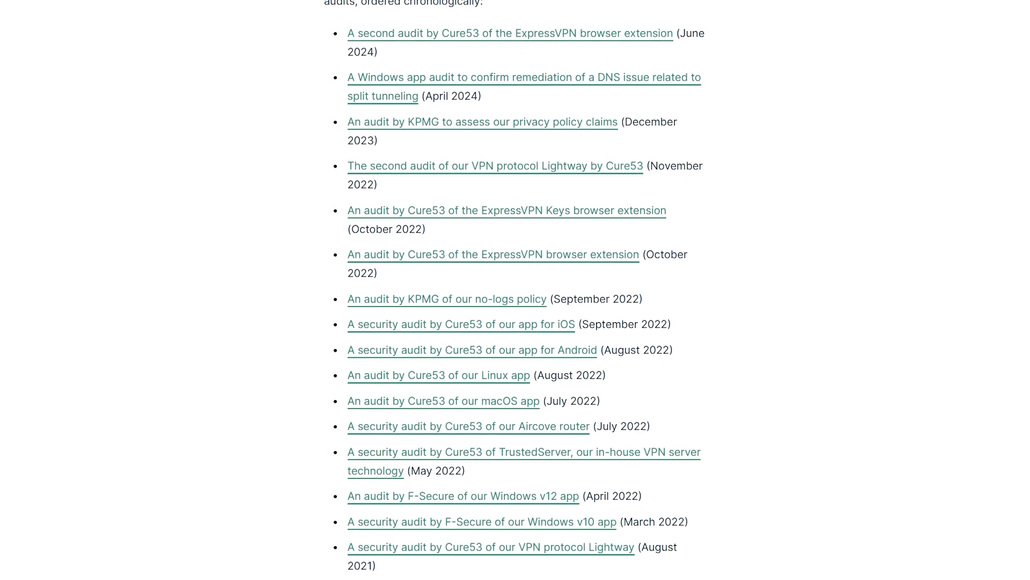
{"action": "scroll", "scroll_direction": "down", "scroll_amount": 3}
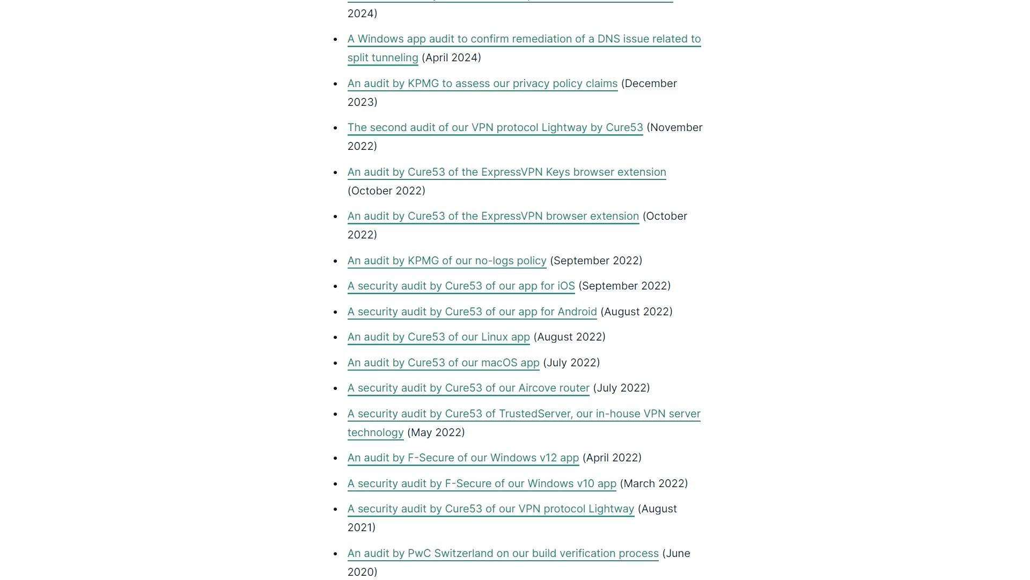
{"action": "scroll", "scroll_direction": "down", "scroll_amount": 3}
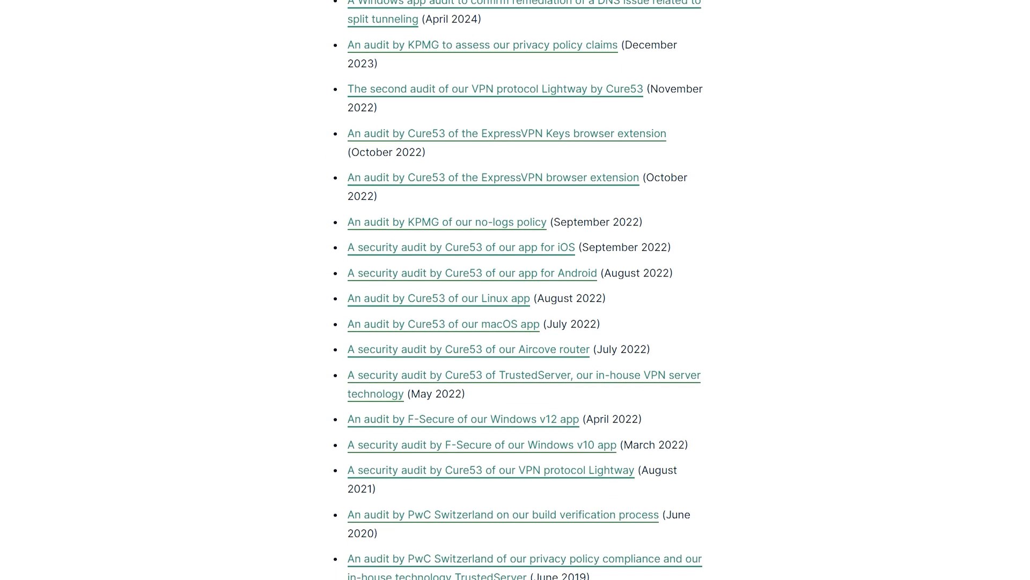
{"action": "scroll", "scroll_direction": "down", "scroll_amount": 3}
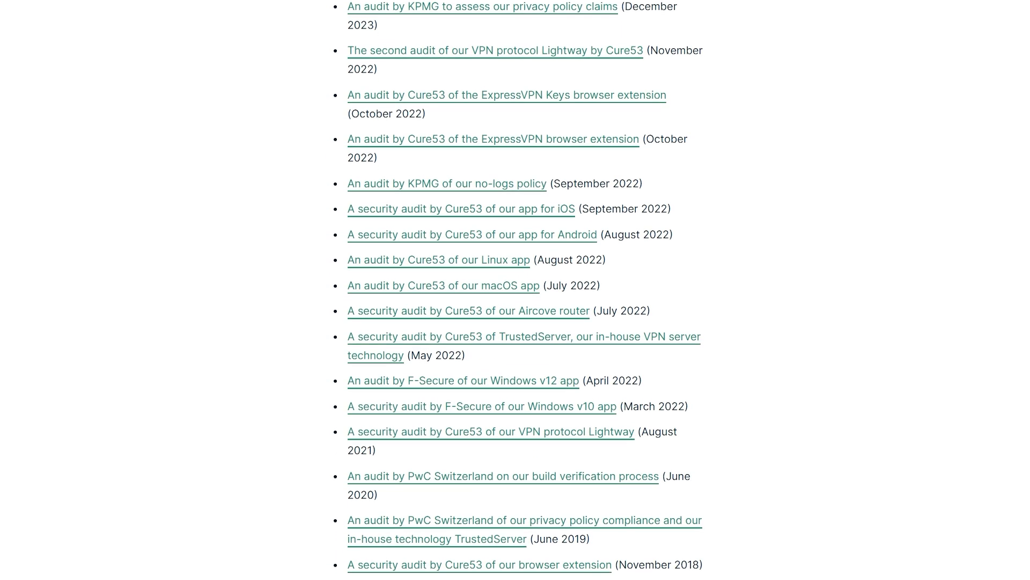